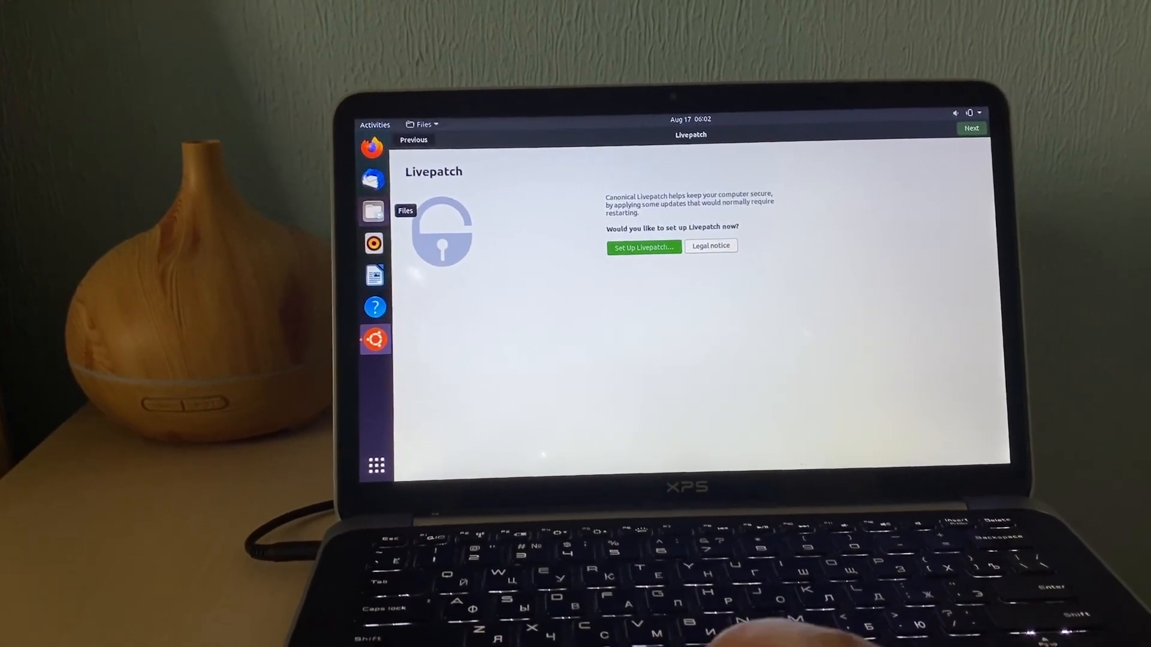
View the Home folder in Files, then close the file manager window
left_click(374, 211)
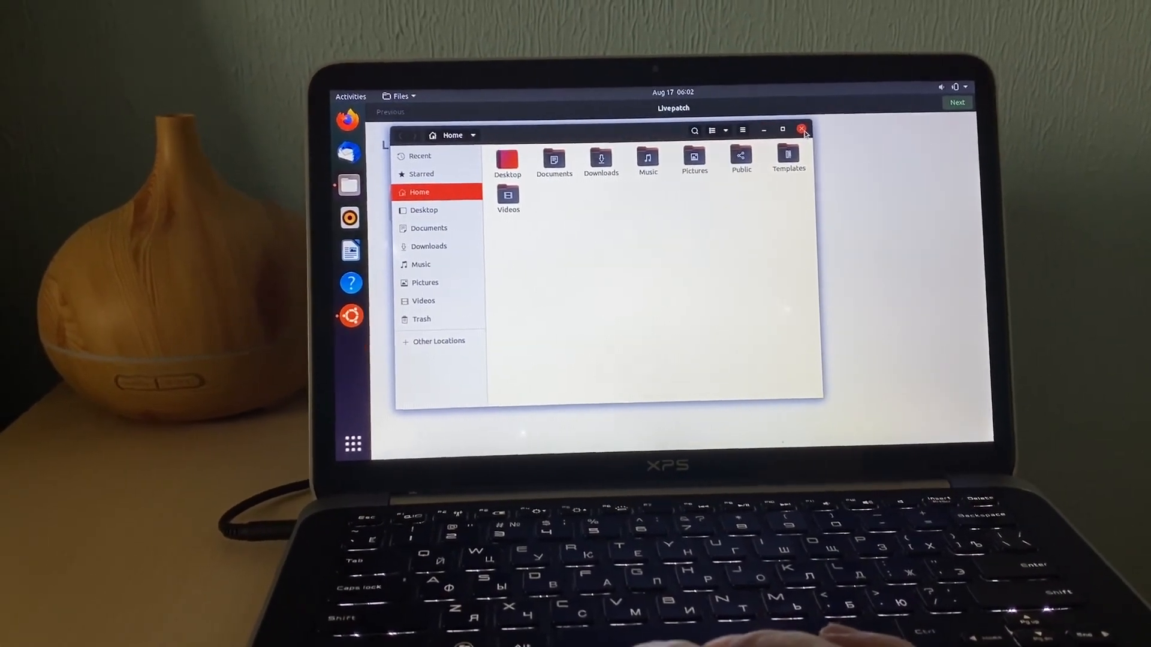
left_click(802, 129)
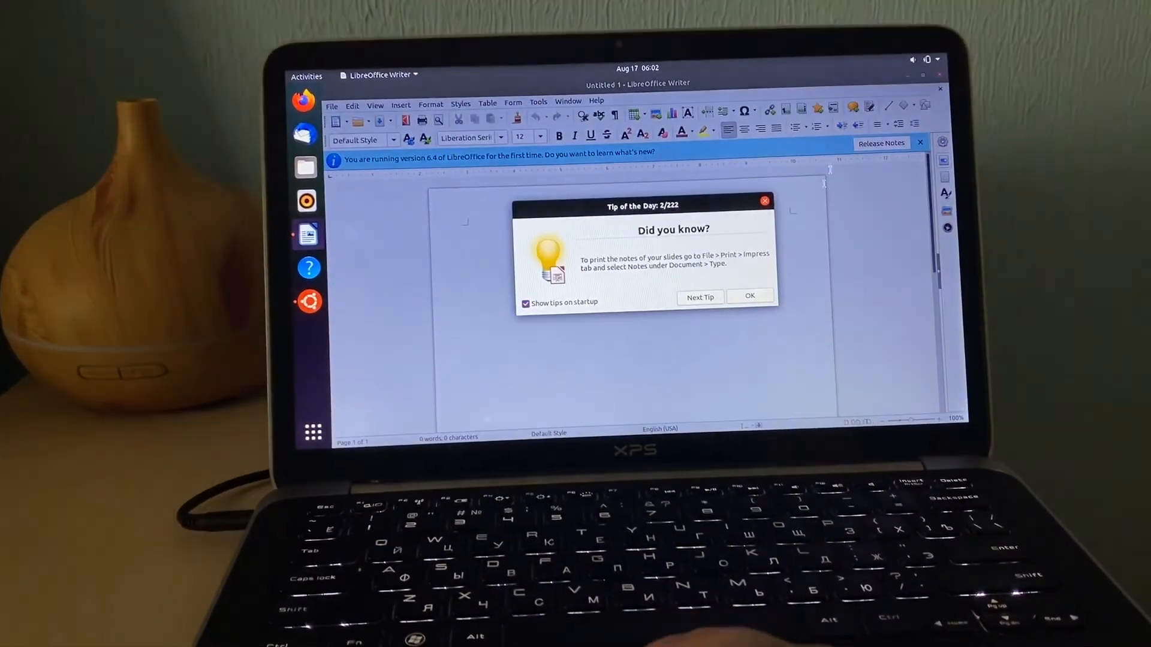
Dismiss the Tip of the Day in the blank Writer document
left_click(748, 297)
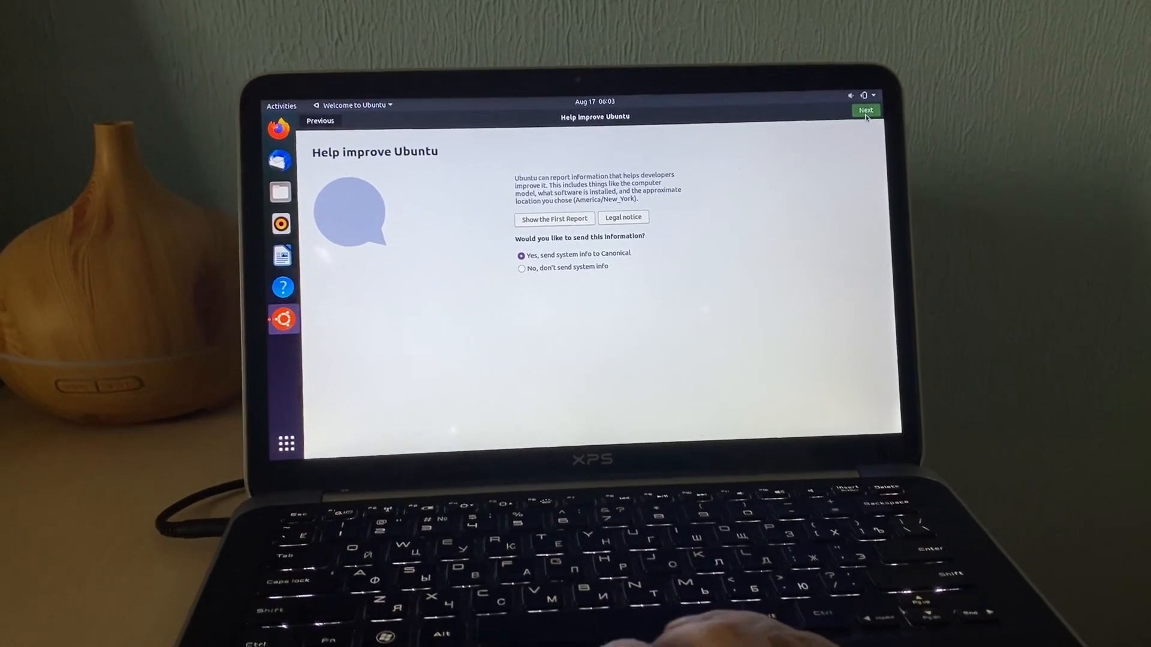
Choose 'No, don't send system info', keep Location Services off, and advance to 'You're ready to go!'
left_click(505, 259)
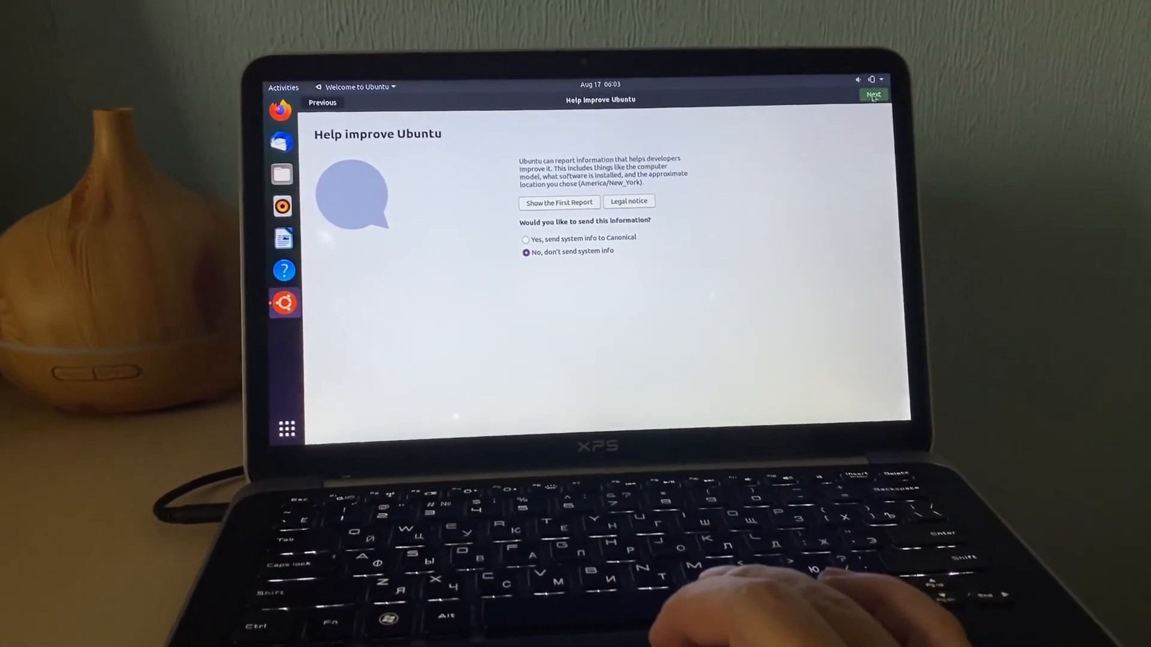
left_click(872, 94)
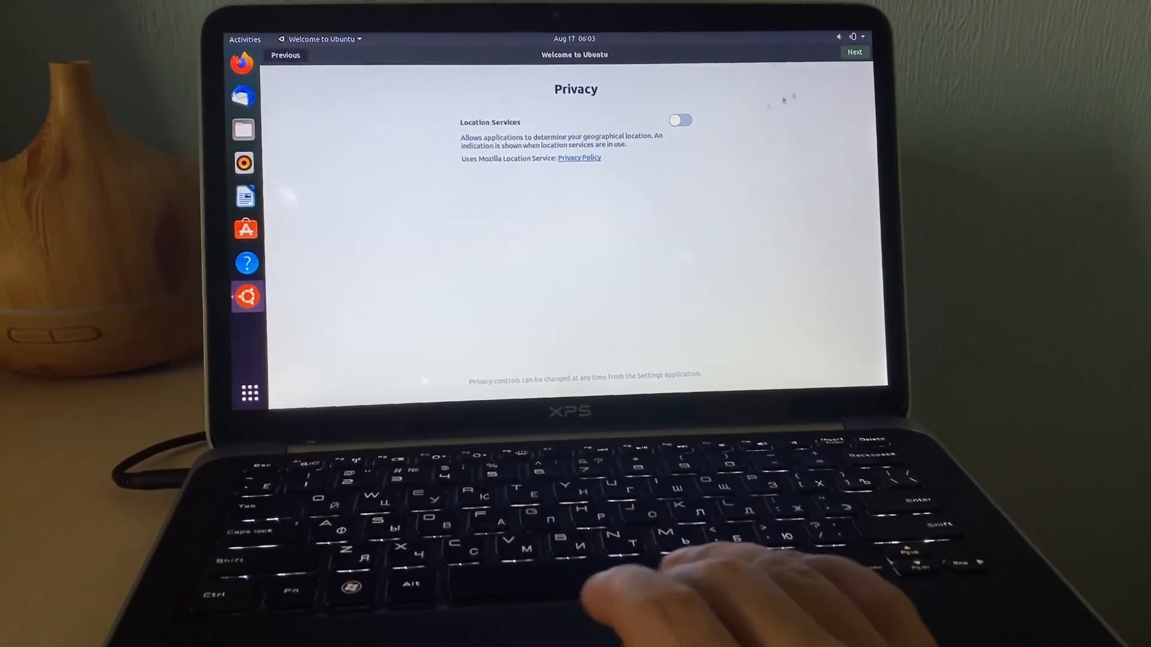
left_click(854, 52)
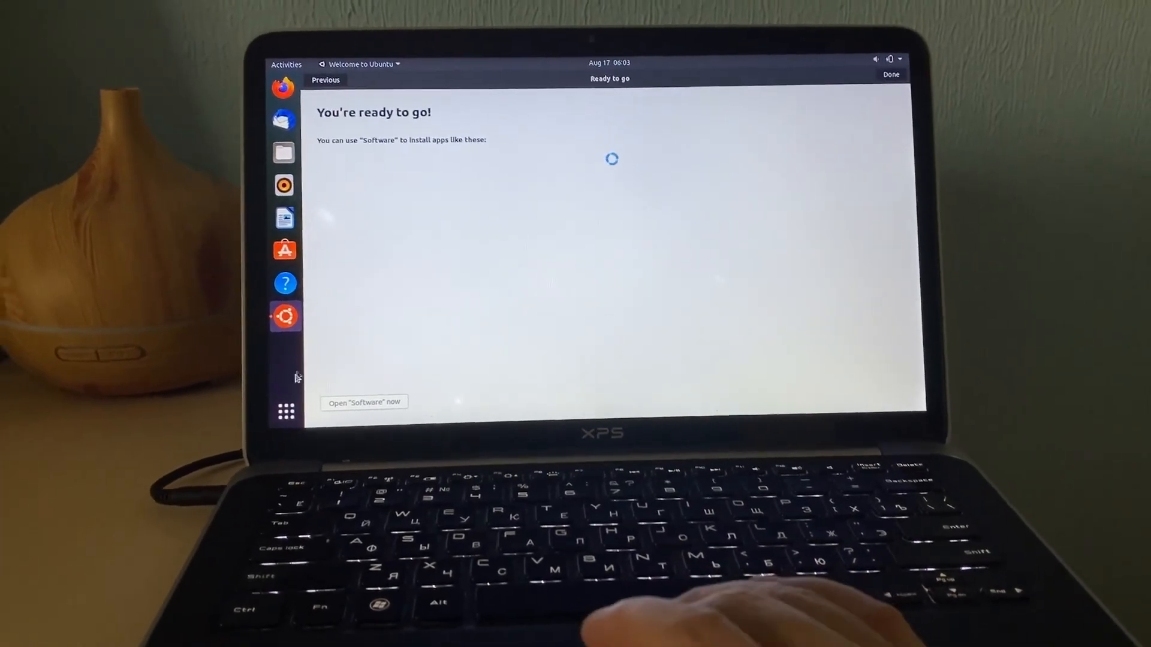
Complete the Welcome to Ubuntu setup with Done, returning to the desktop
left_click(285, 411)
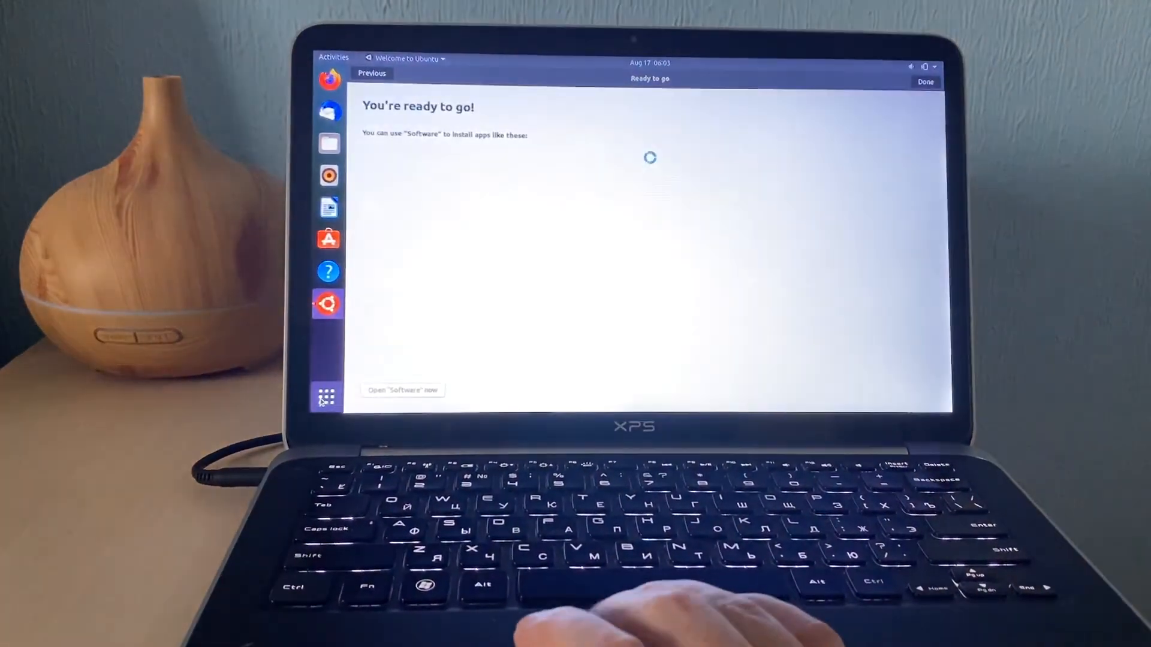
left_click(325, 395)
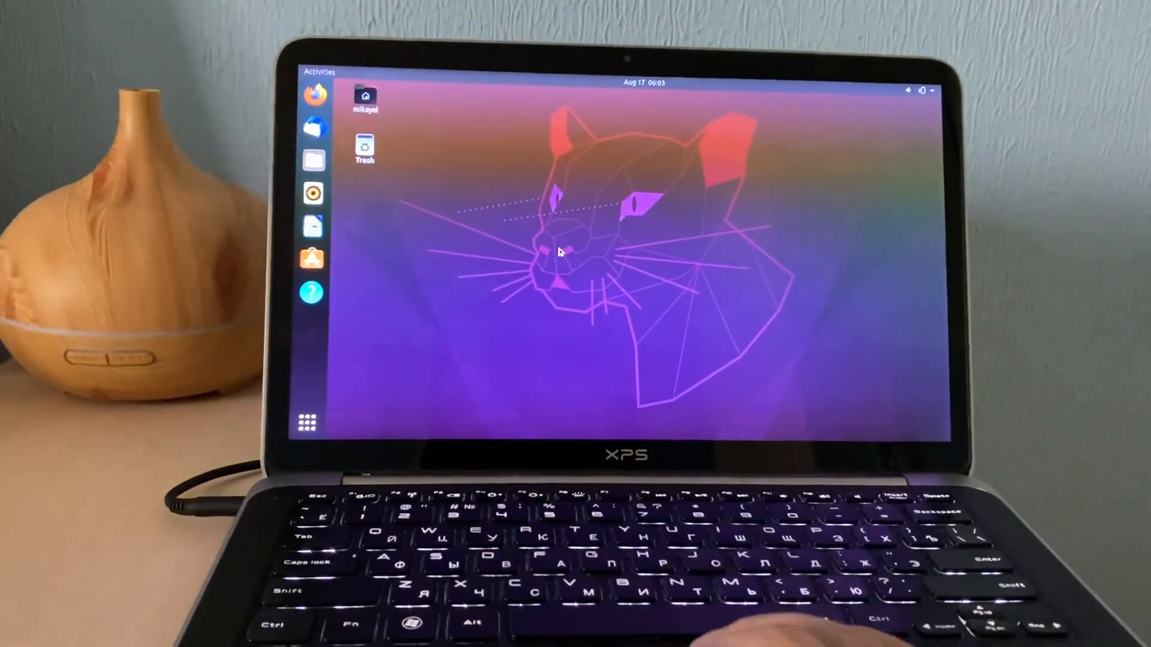
From the system menu choose Power Off / Log Out, bringing up the Power Off confirmation
left_click(384, 99)
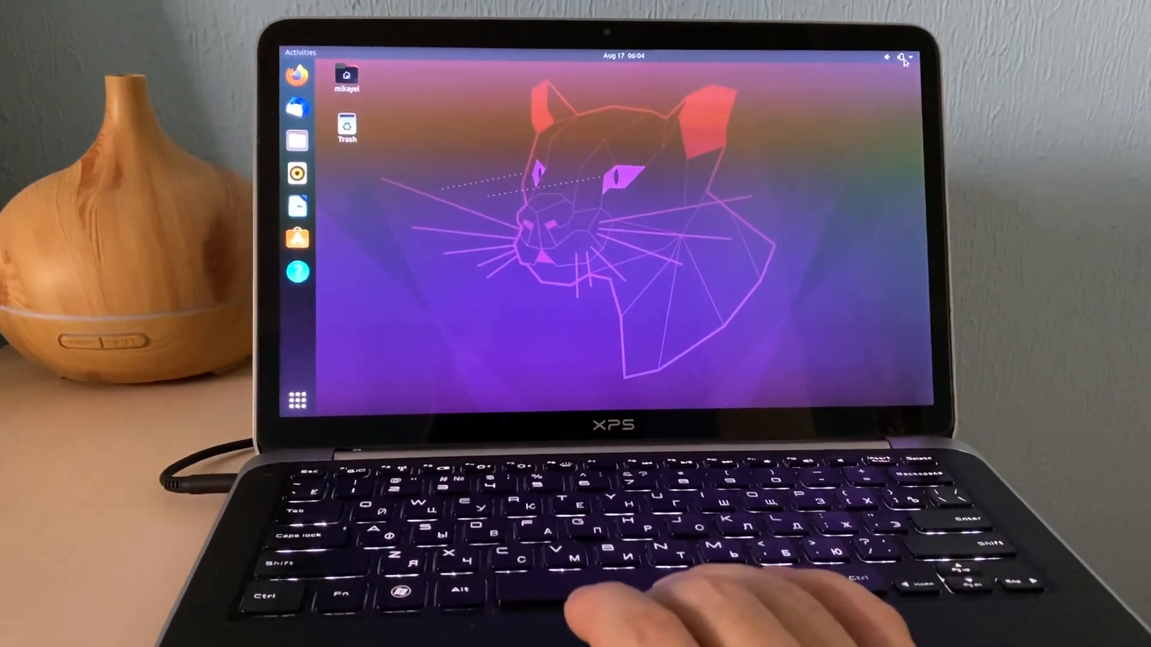
left_click(906, 59)
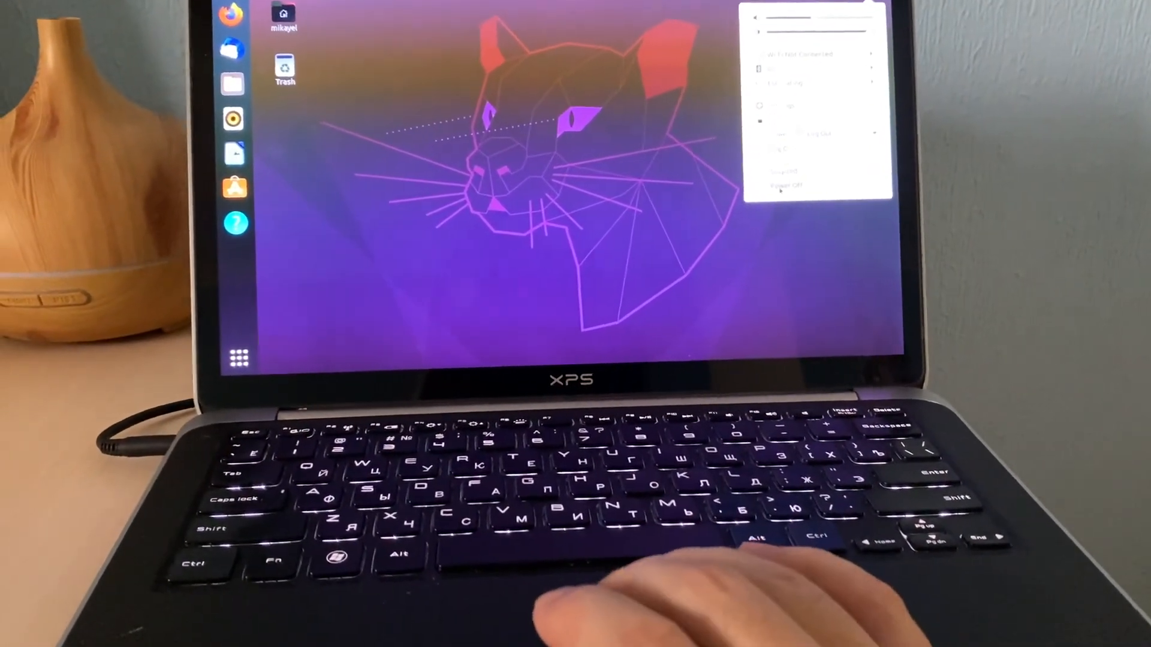
left_click(785, 186)
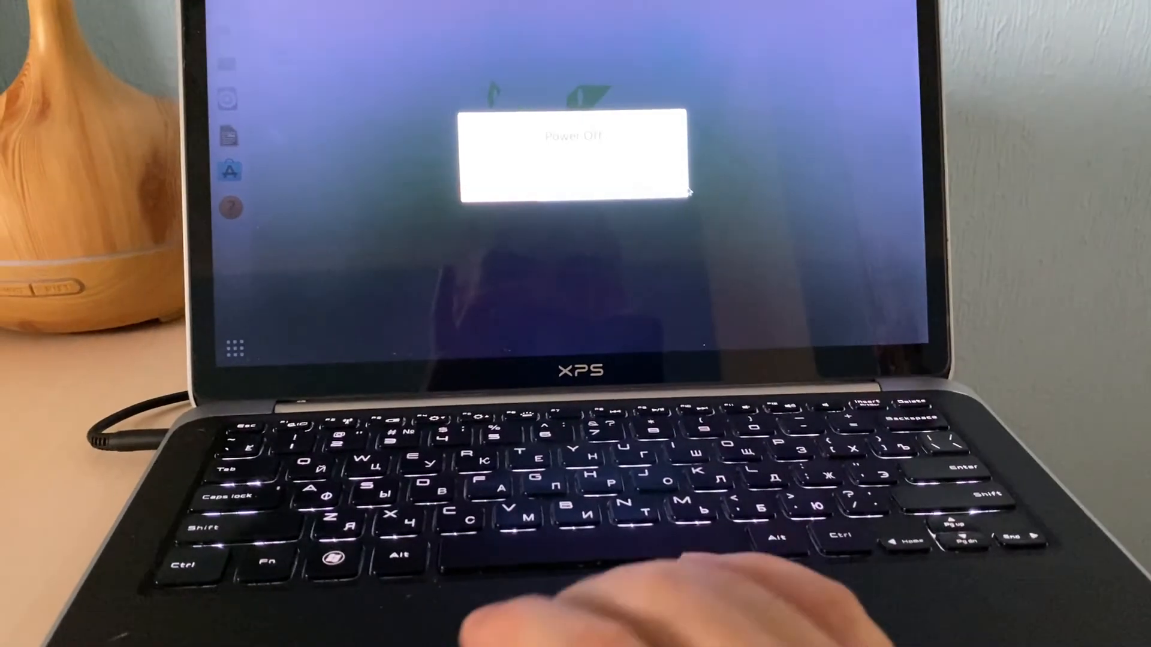